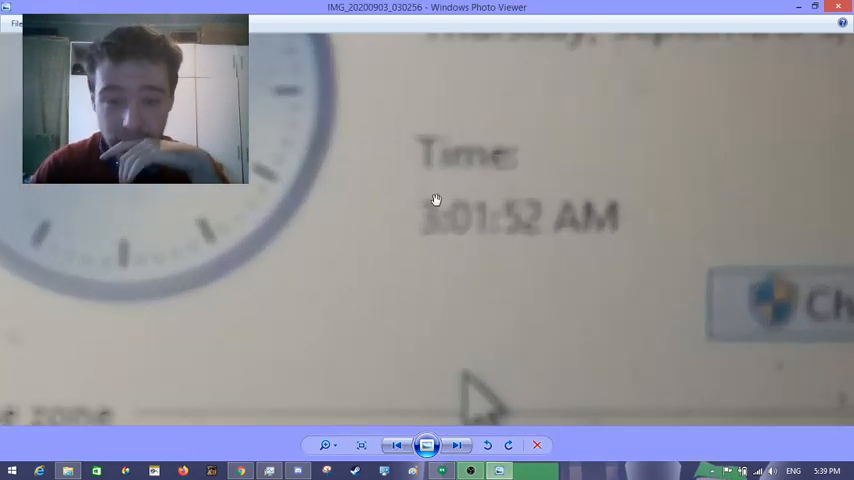
mouse_move(480, 224)
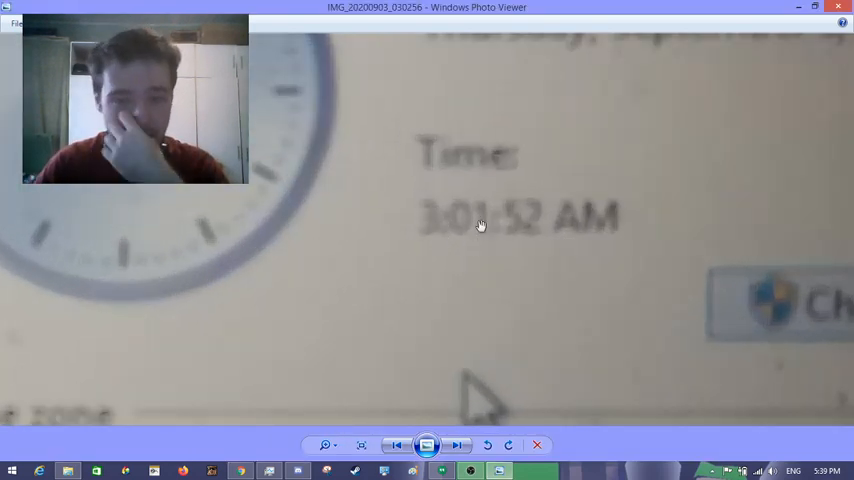